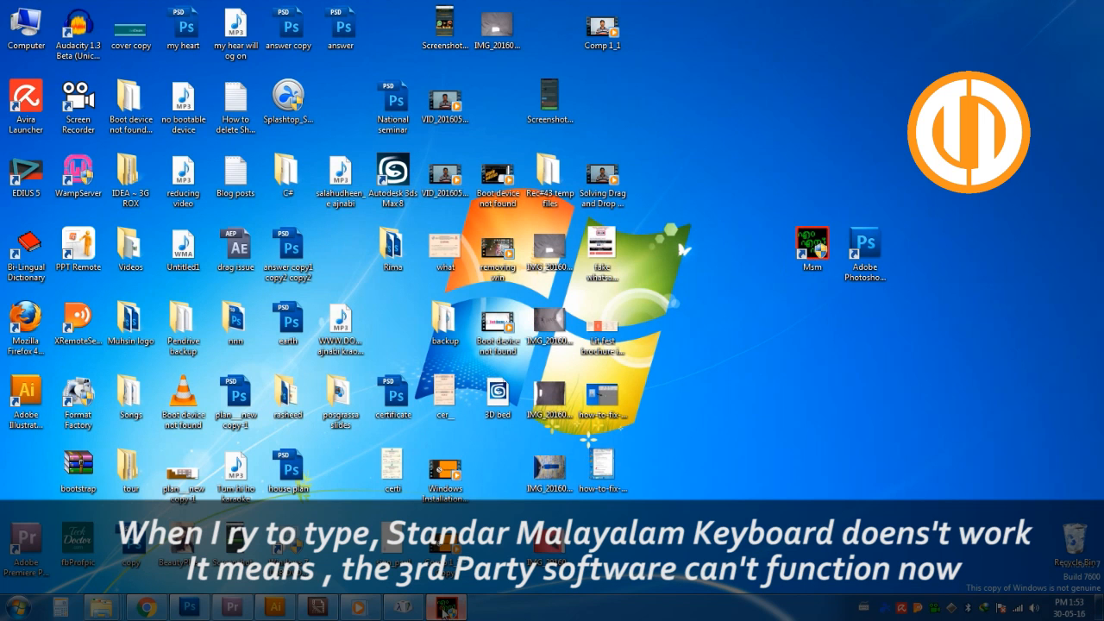
Launch Photoshop, confirm Malayalam typing comes out garbled, then close it.
{"action": "double_click", "coordinate": [810, 243]}
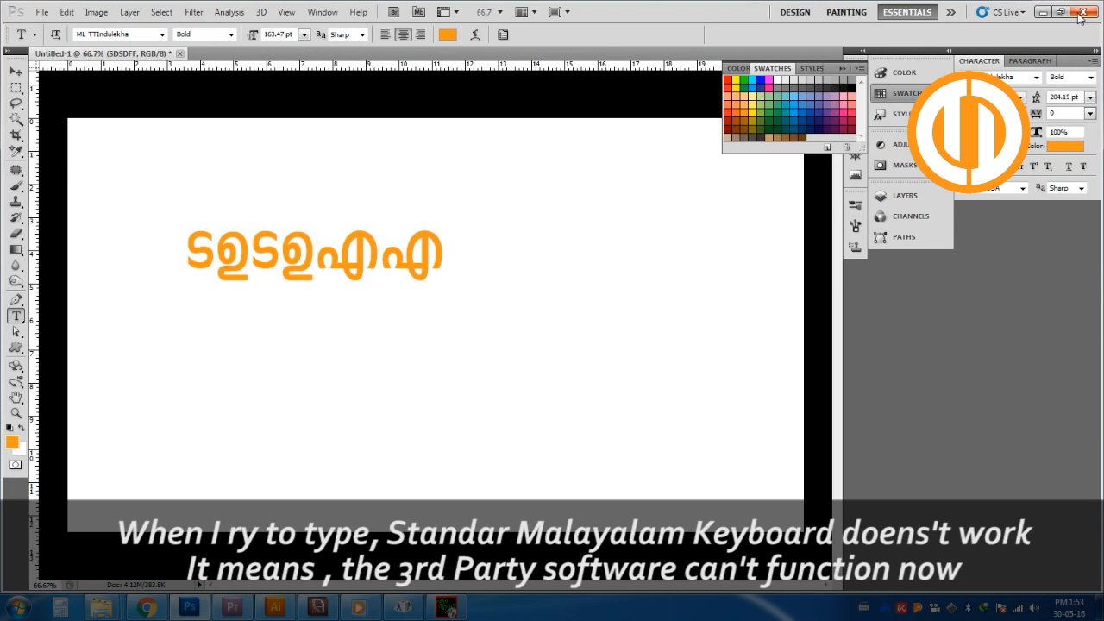
{"action": "left_click", "coordinate": [1057, 12]}
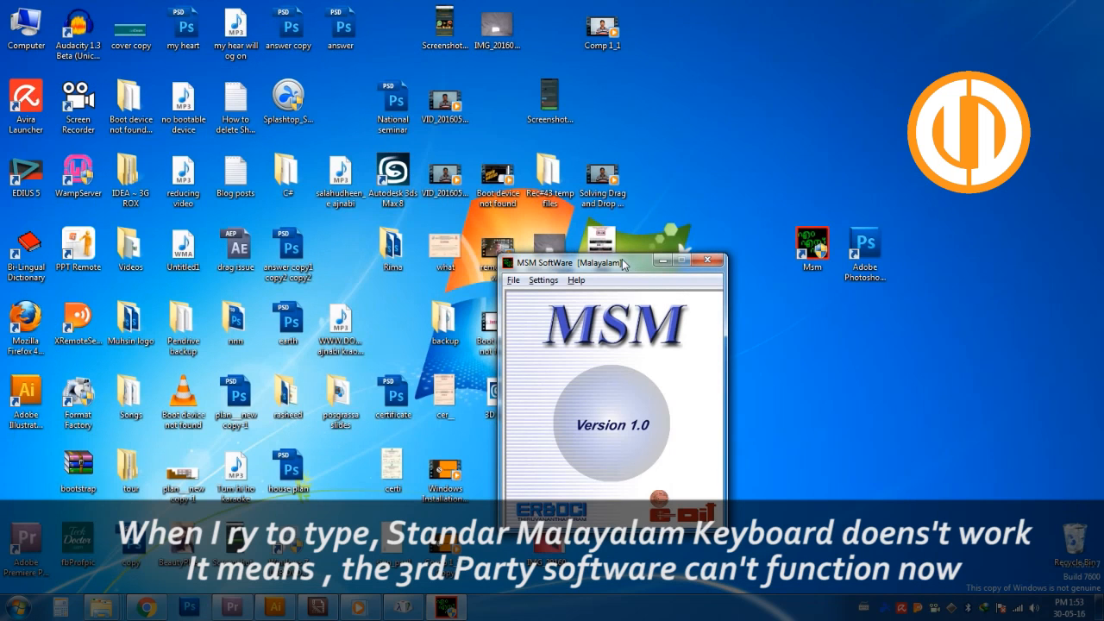
Close MSM and bring up the Photoshop shortcut's context menu.
{"action": "left_click", "coordinate": [707, 260]}
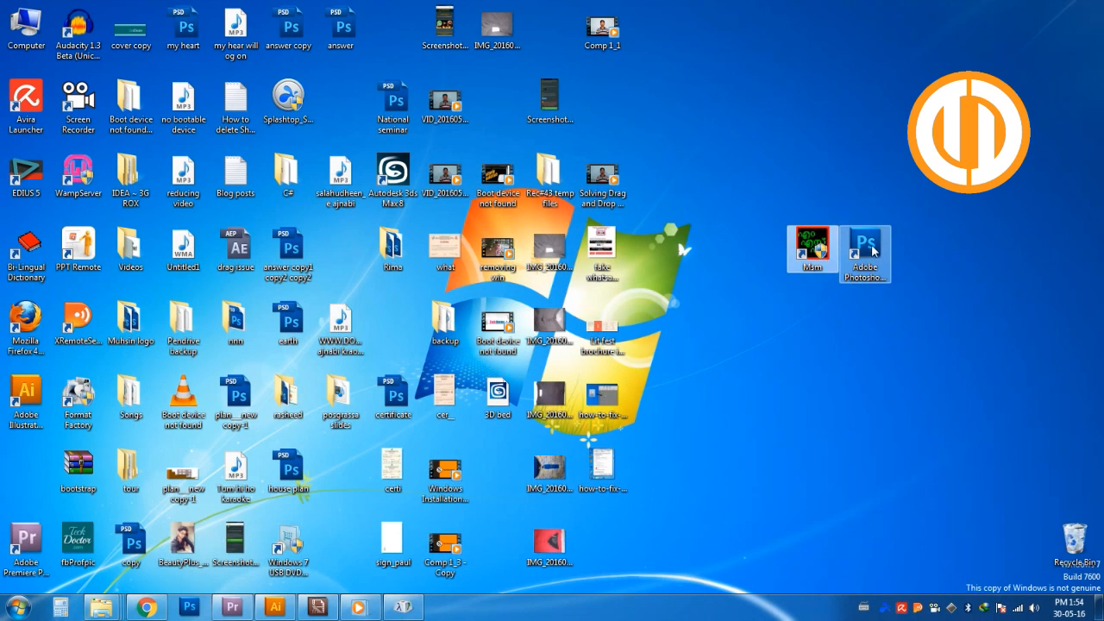
{"action": "right_click", "coordinate": [866, 253]}
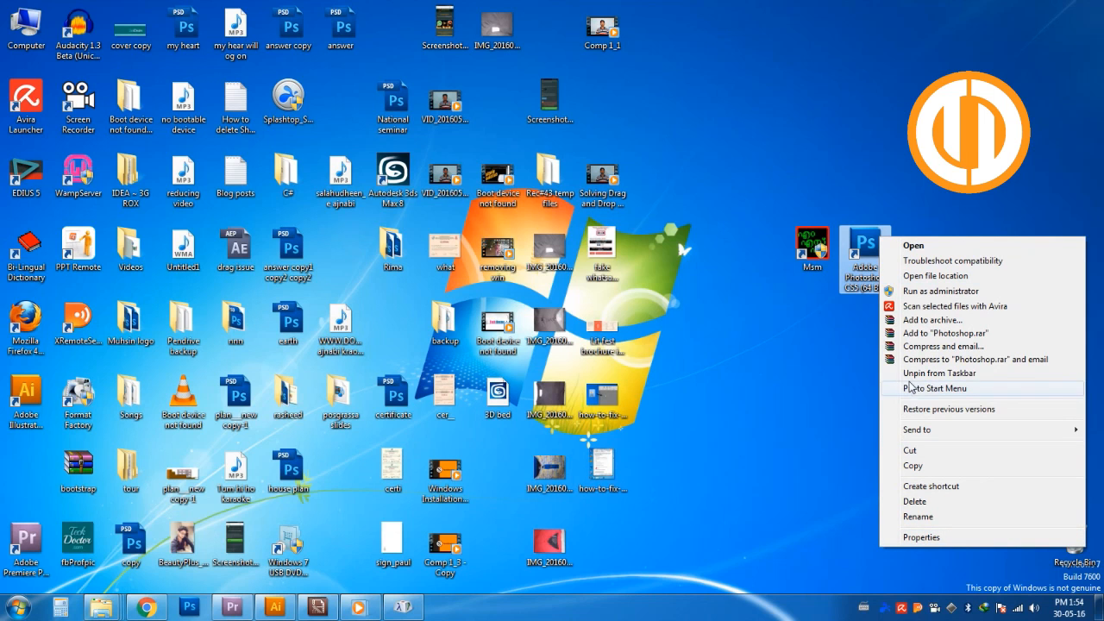
Set the Photoshop CS5 shortcut to 'Run this program as an administrator' under Compatibility.
{"action": "left_click", "coordinate": [921, 536]}
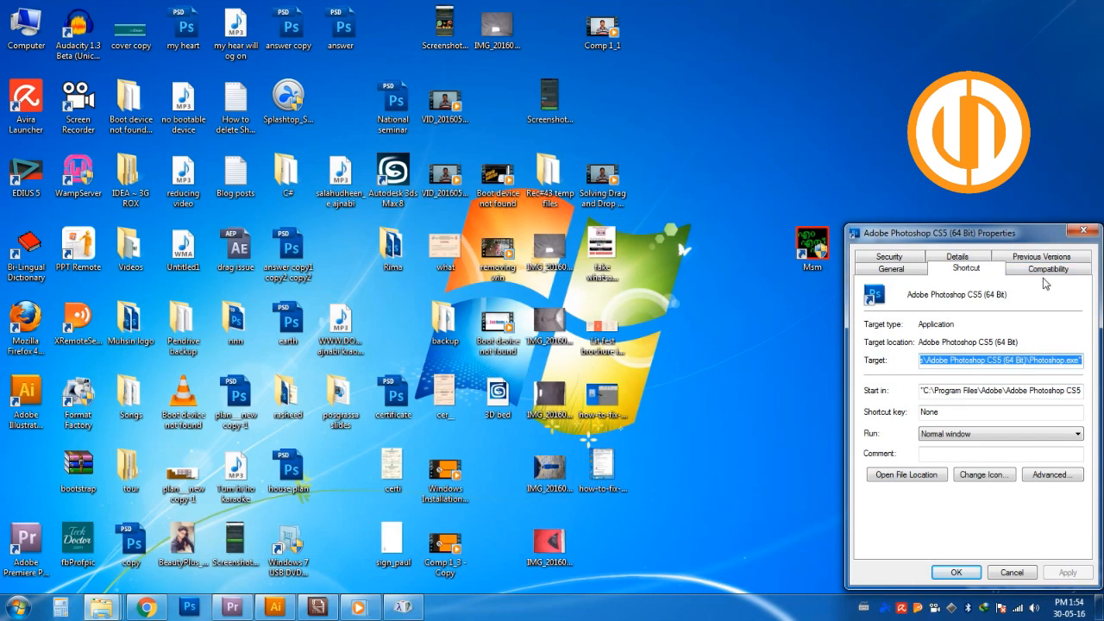
{"action": "left_click", "coordinate": [1048, 269]}
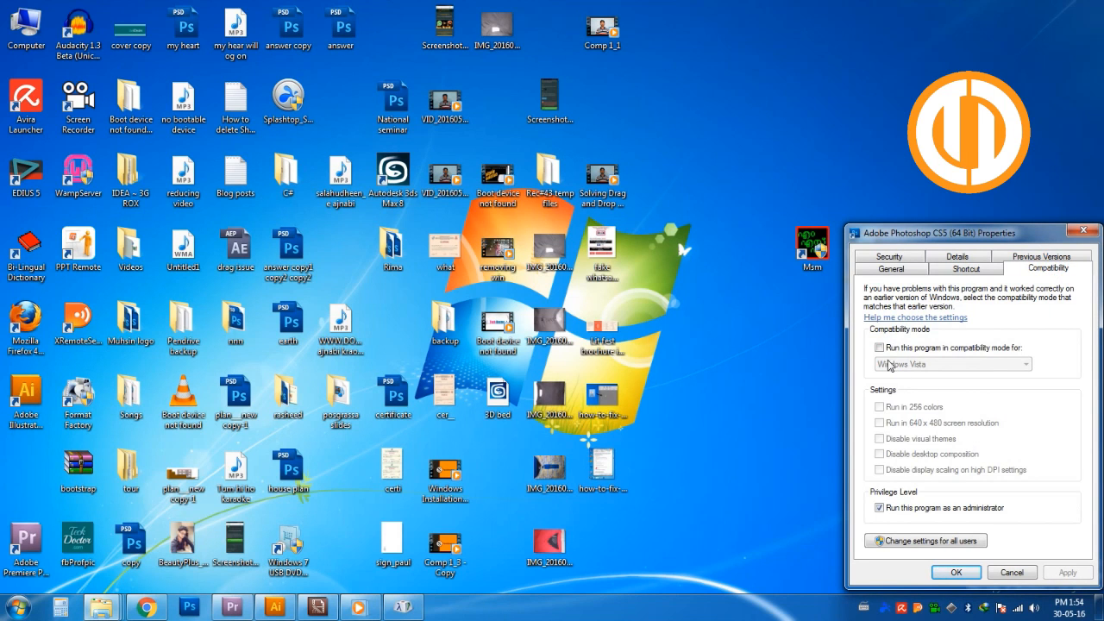
{"action": "mouse_move", "coordinate": [873, 502]}
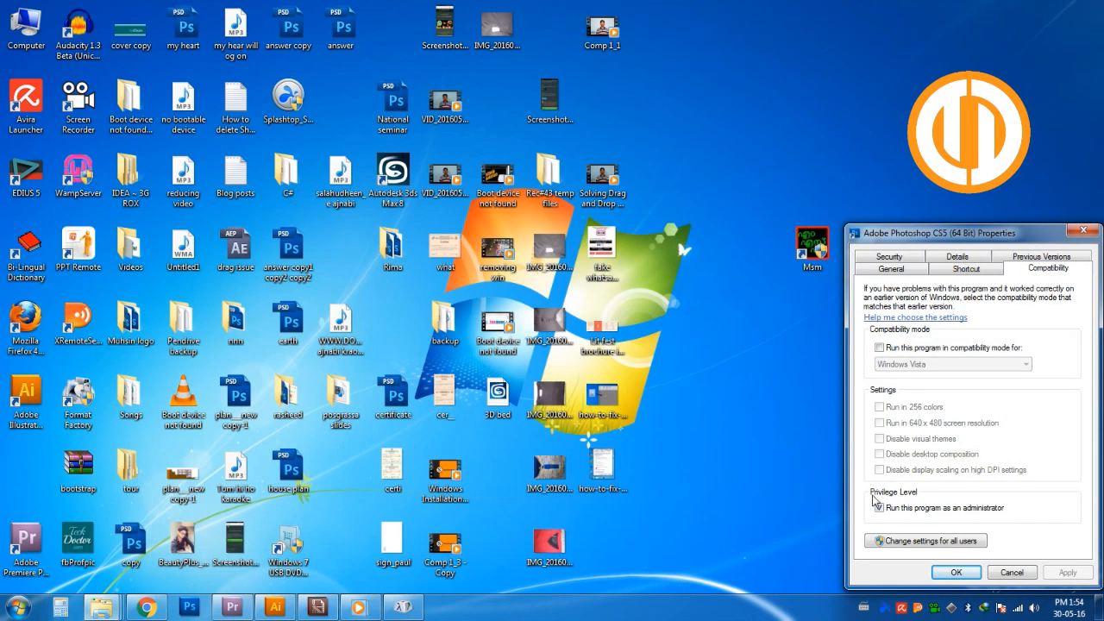
{"action": "left_click", "coordinate": [878, 507]}
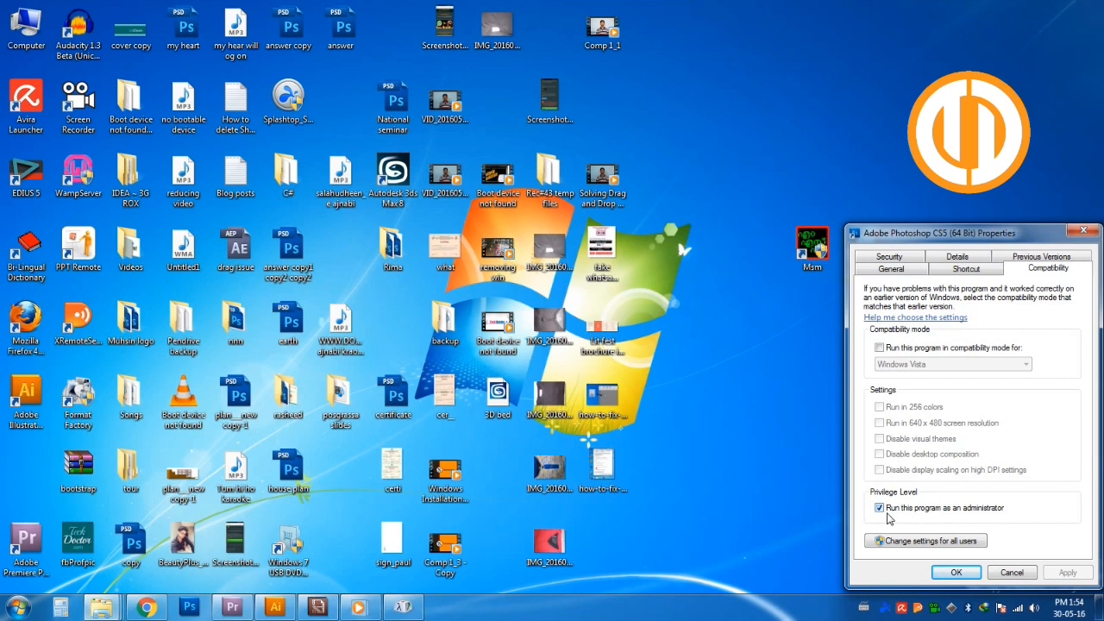
{"action": "left_click", "coordinate": [880, 507]}
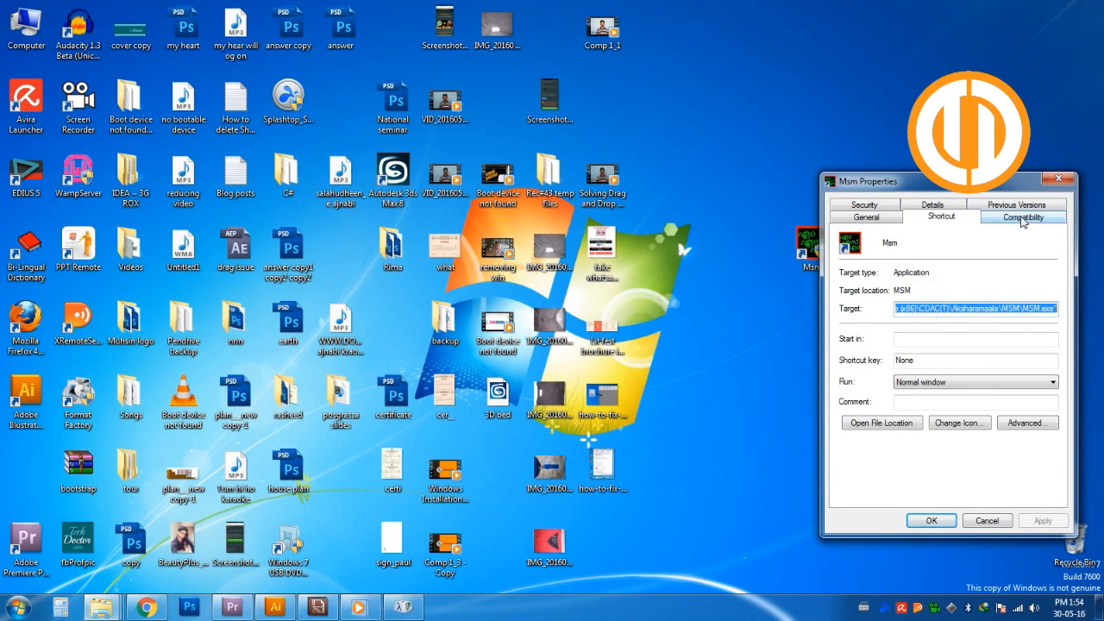
Set the MSM shortcut to 'Run this program as an administrator' under Compatibility.
{"action": "left_click", "coordinate": [1023, 217]}
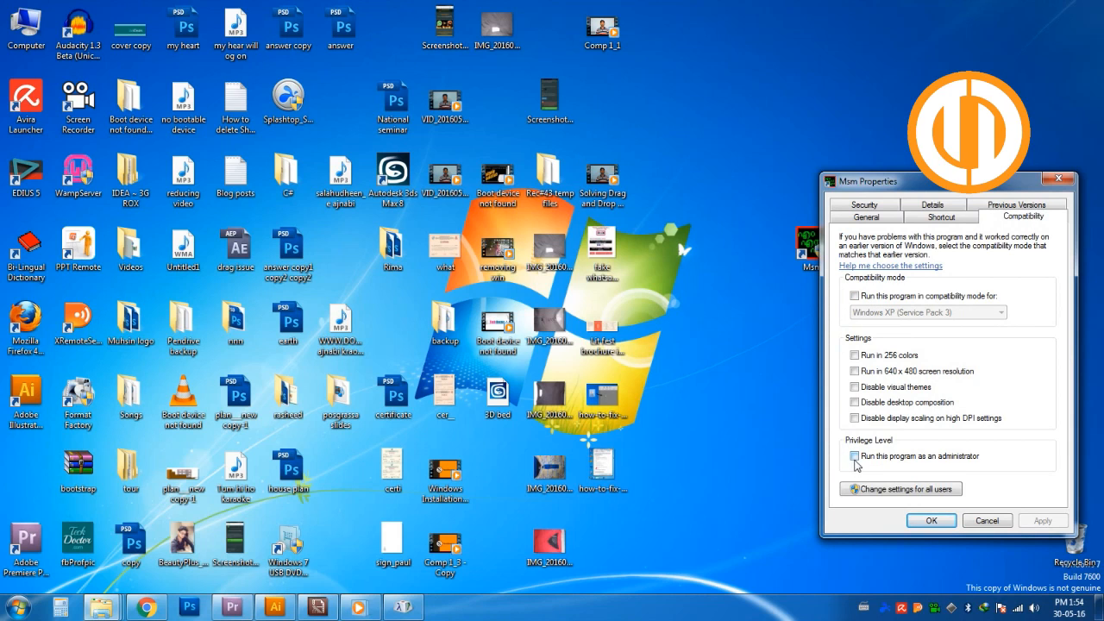
{"action": "left_click", "coordinate": [856, 455]}
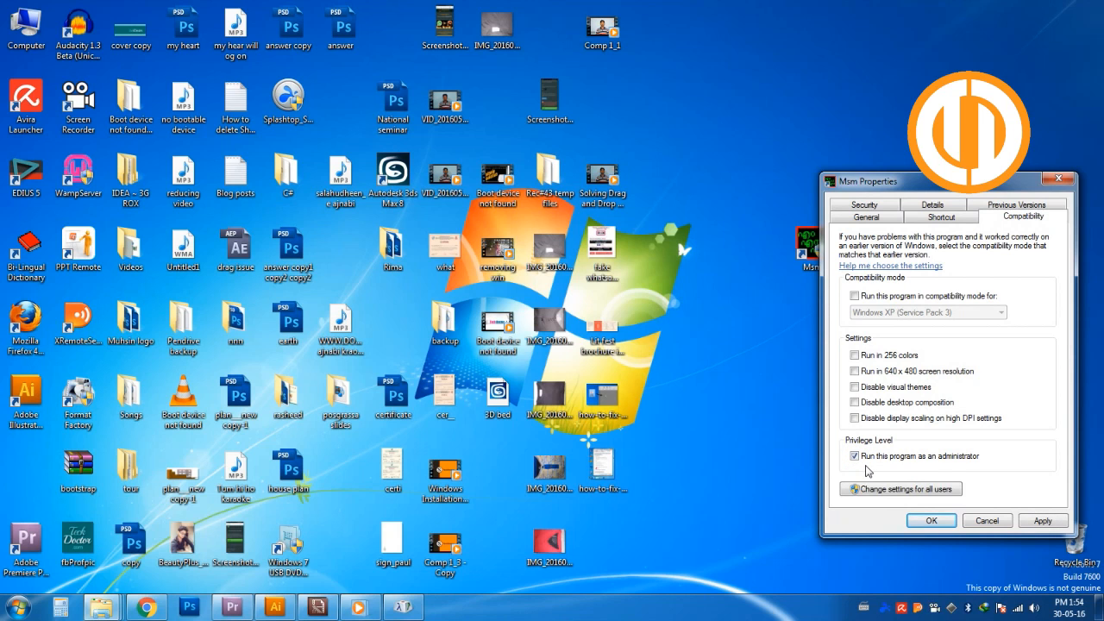
{"action": "left_click", "coordinate": [931, 521]}
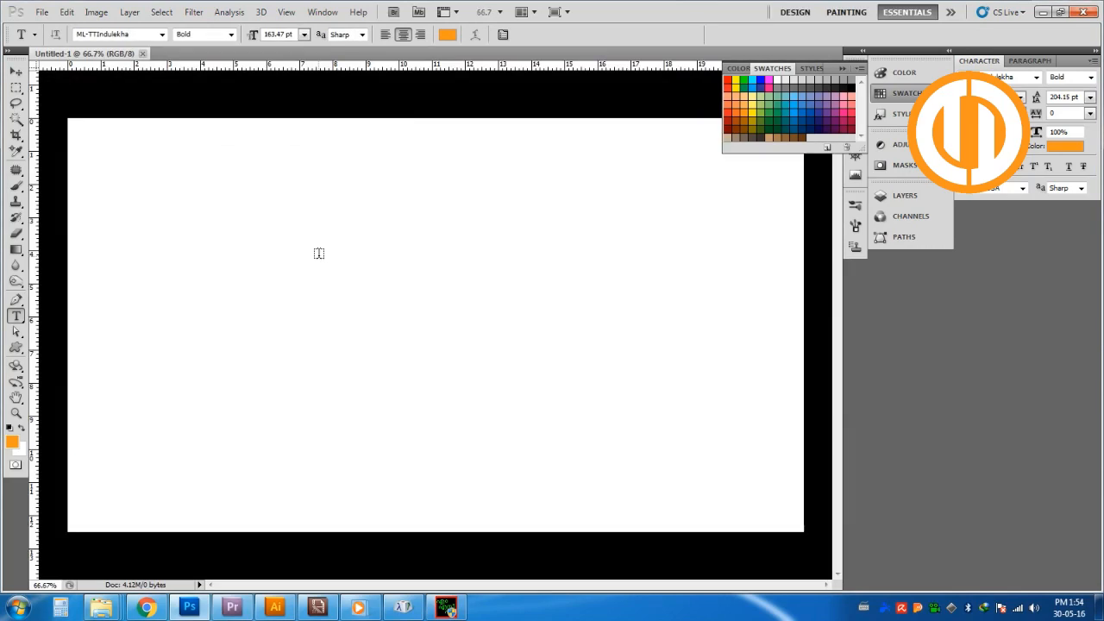
Type 'മലയാളം' on the Photoshop canvas and confirm it renders correctly in Malayalam.
{"action": "type", "text": "മലയാളം"}
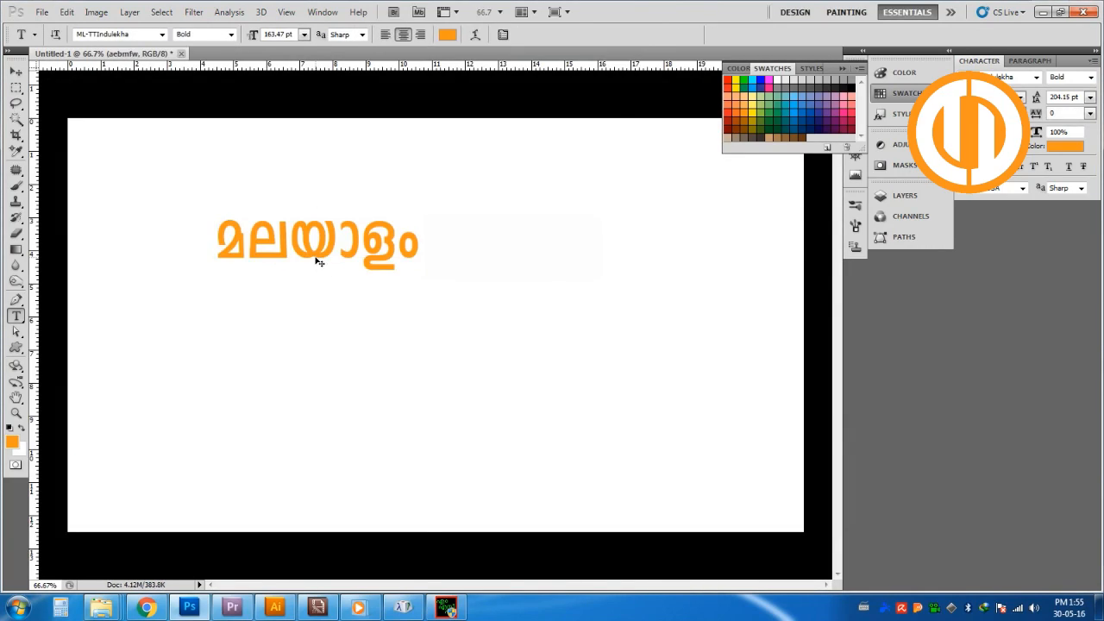